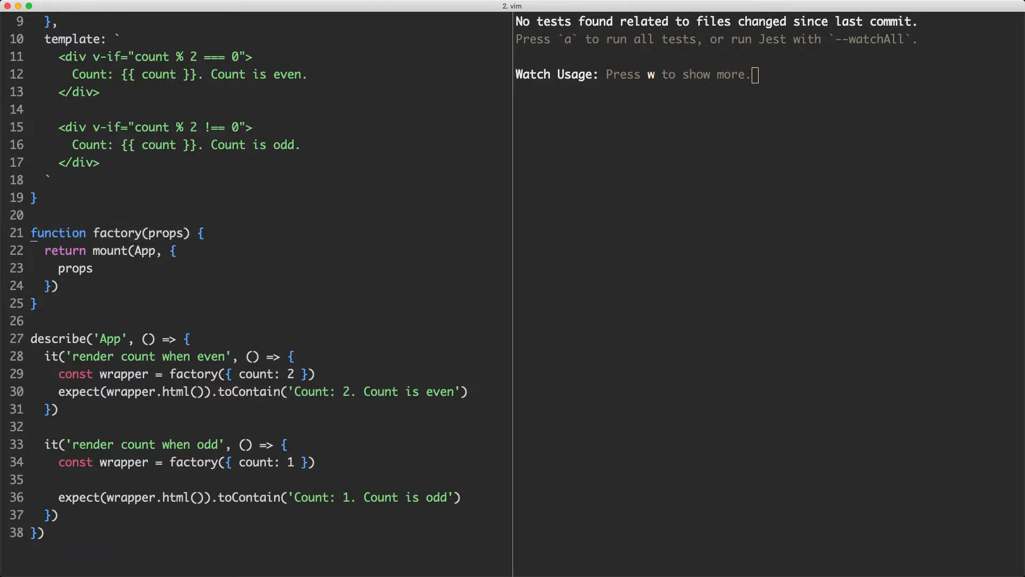
# Add an empty // line above function factory(props) and visually mark the factory name and mount call.
pyautogui.press('V')
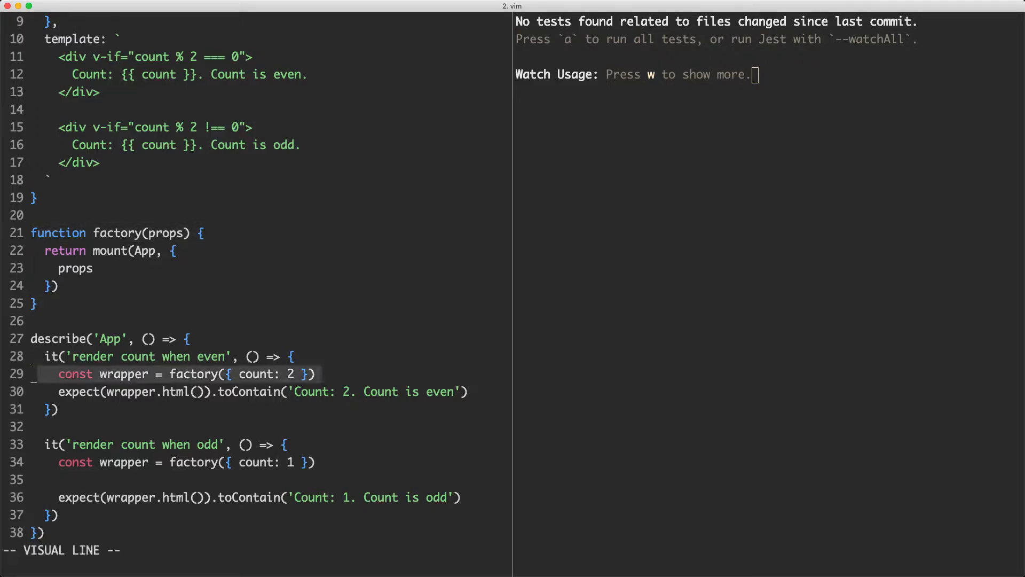
pyautogui.press('Escape')
pyautogui.write('//')
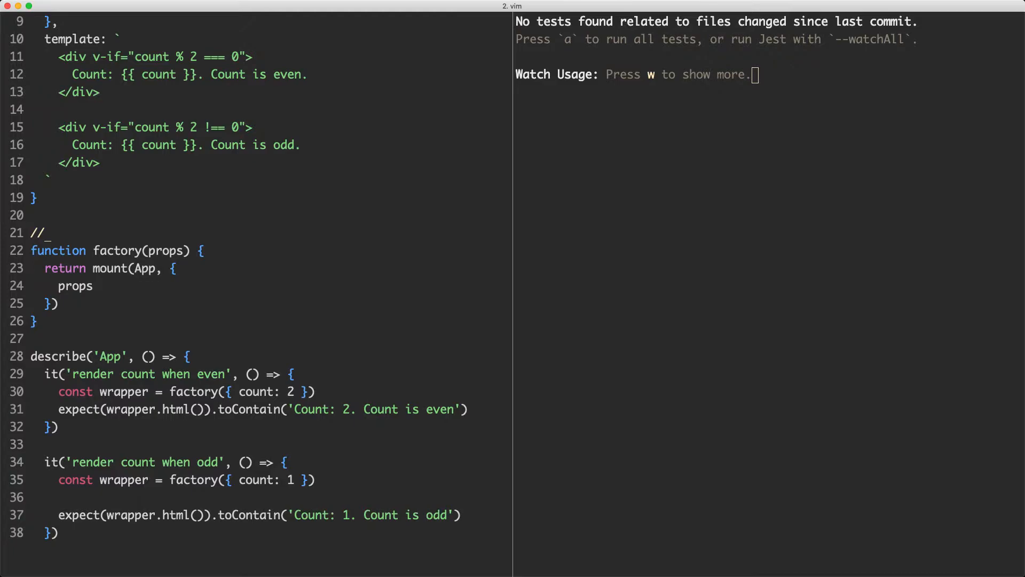
pyautogui.press('V')
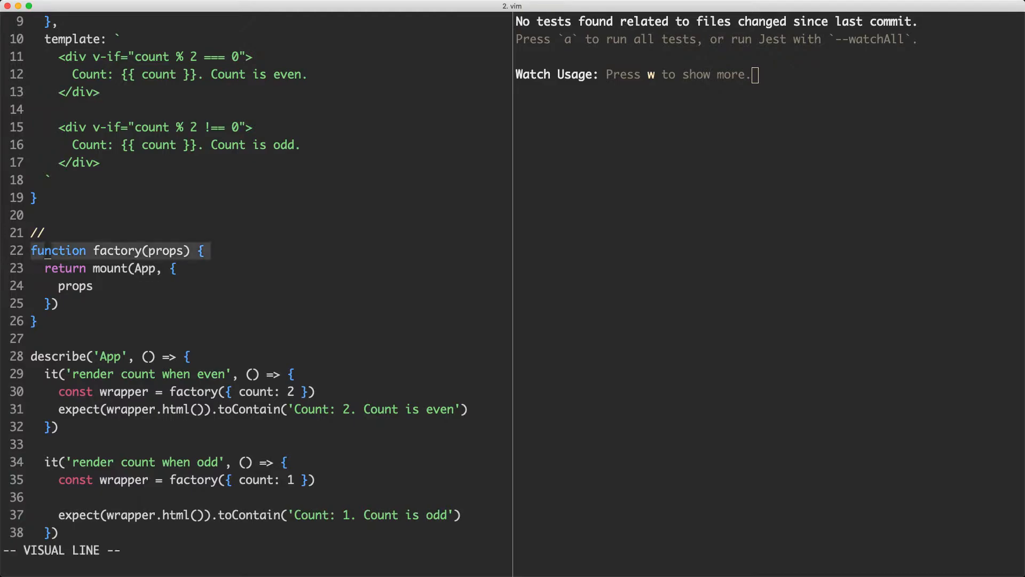
pyautogui.press('v')
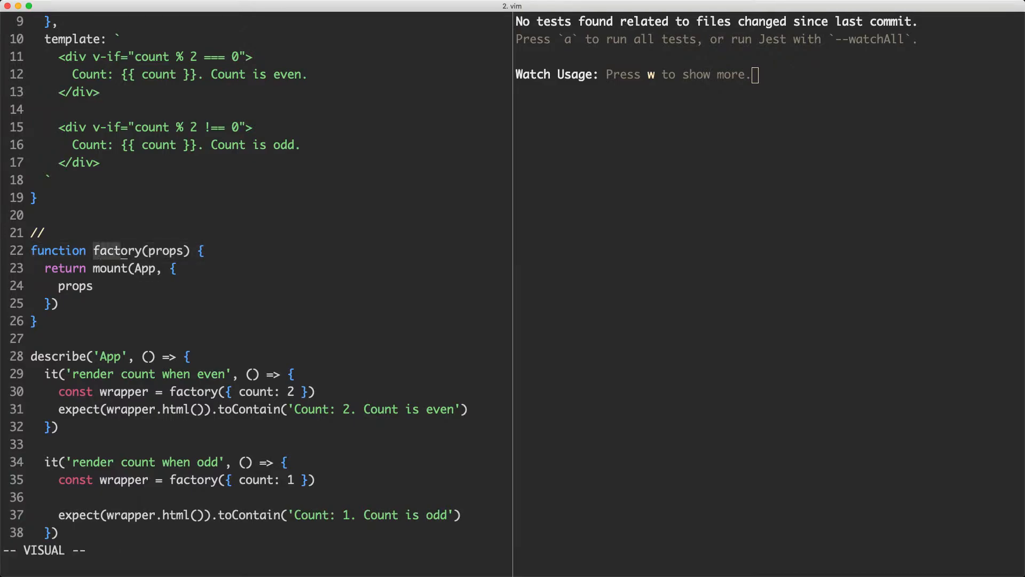
pyautogui.press('V')
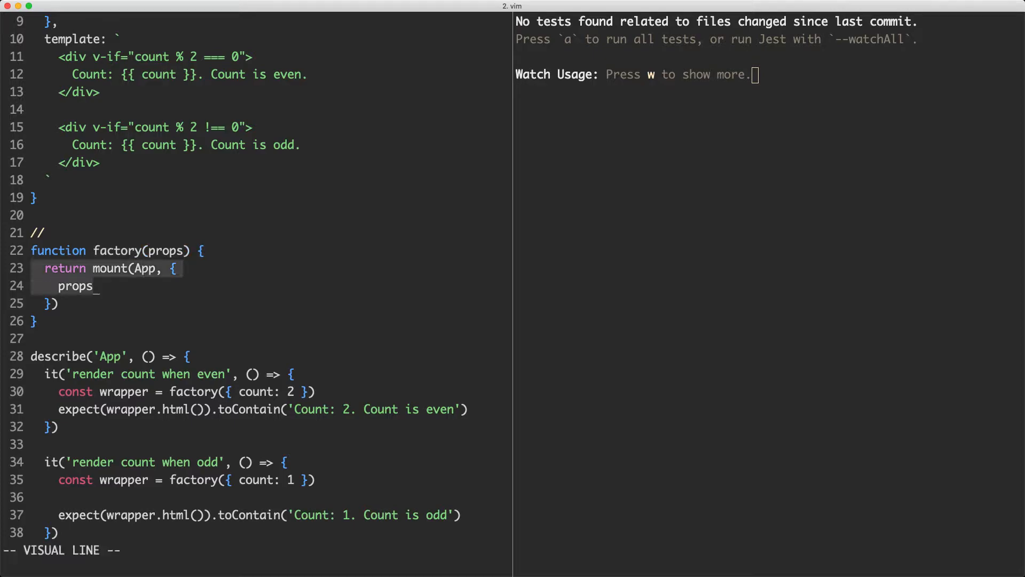
pyautogui.press('Escape')
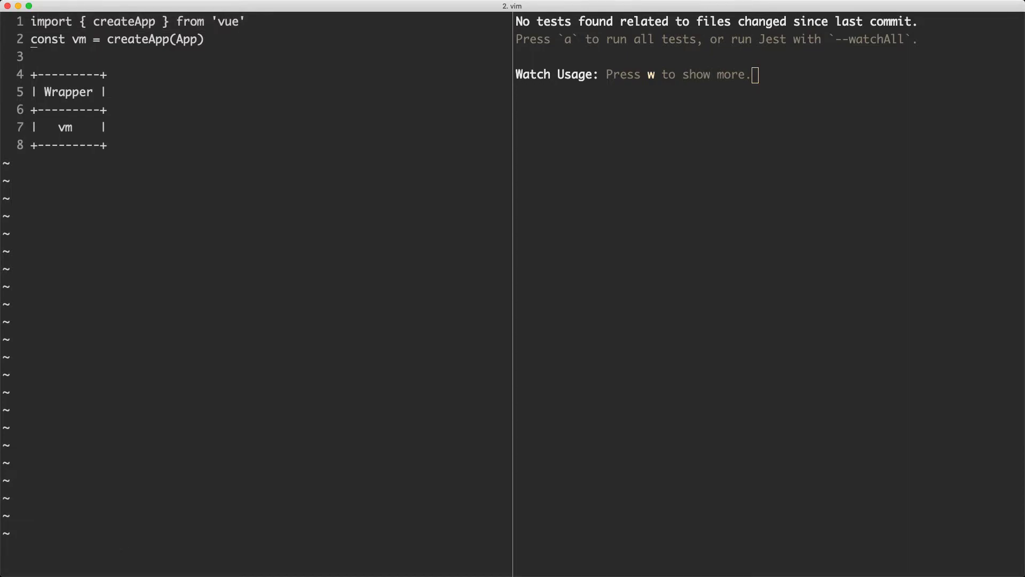
# Mark vm and Wrapper in the diagram note, then return to tests/unit/example.spec.js.
pyautogui.press('v')
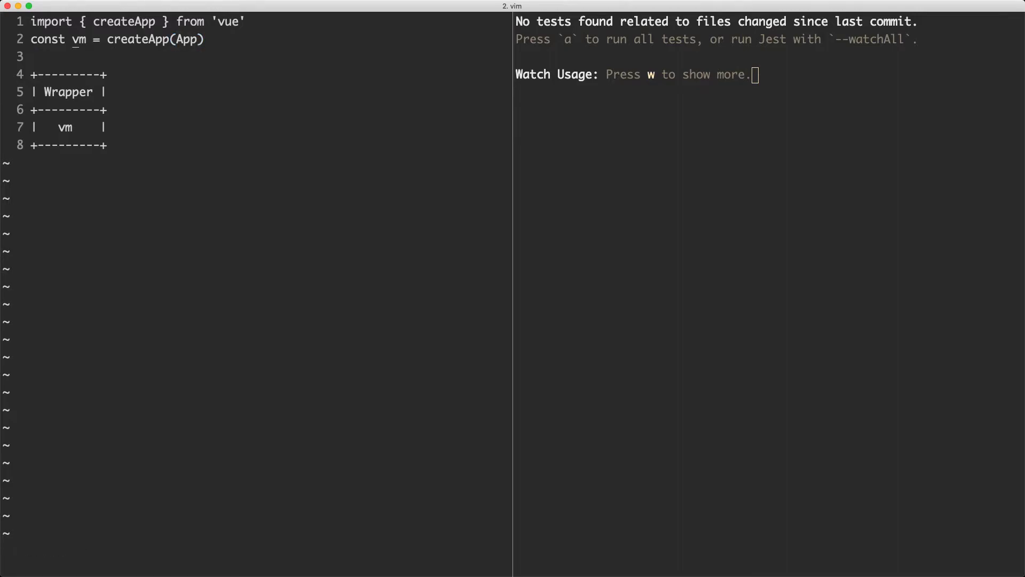
pyautogui.press('v')
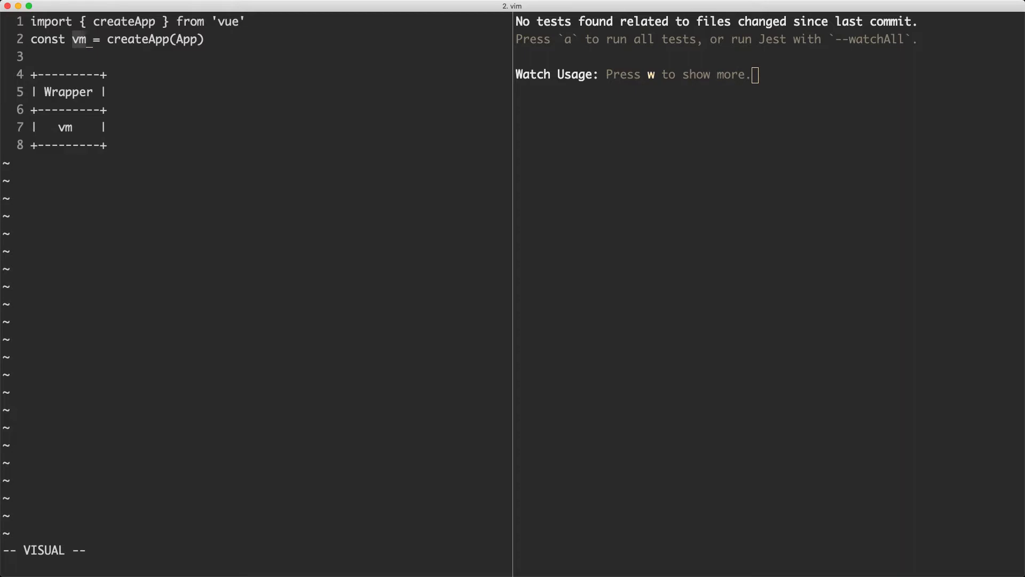
pyautogui.press('V')
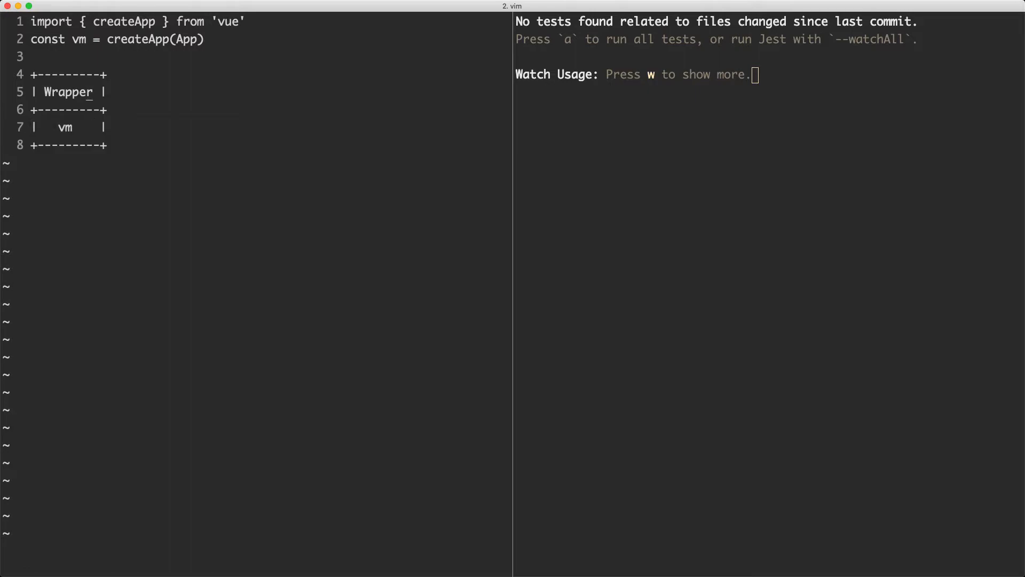
pyautogui.press('V')
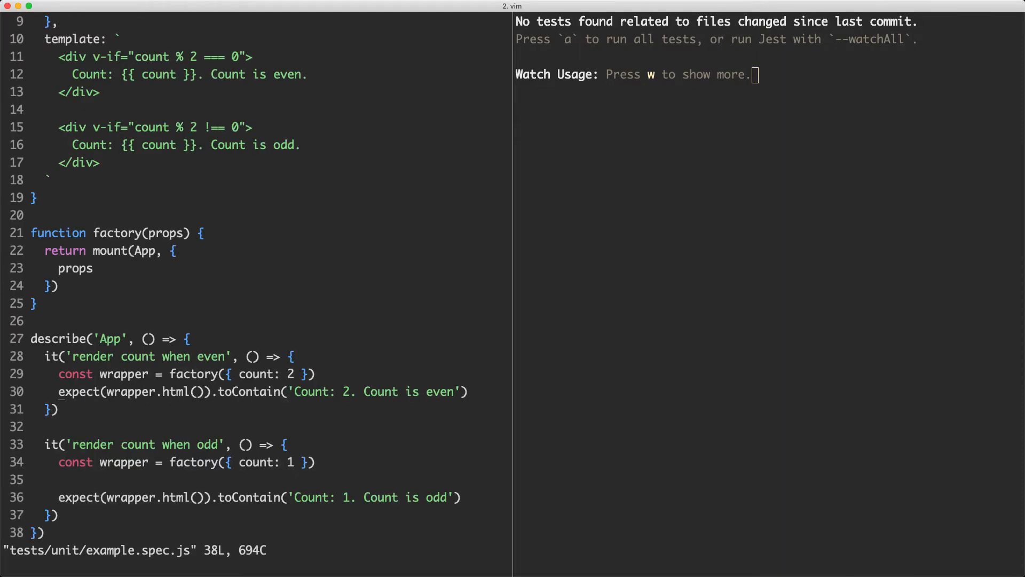
# Log wrapper.vm in the even test and save so Jest reruns, showing the count getter/setter.
pyautogui.write('console.log(wrapper.vm')
pyautogui.click(256, 551)
pyautogui.write(':w')
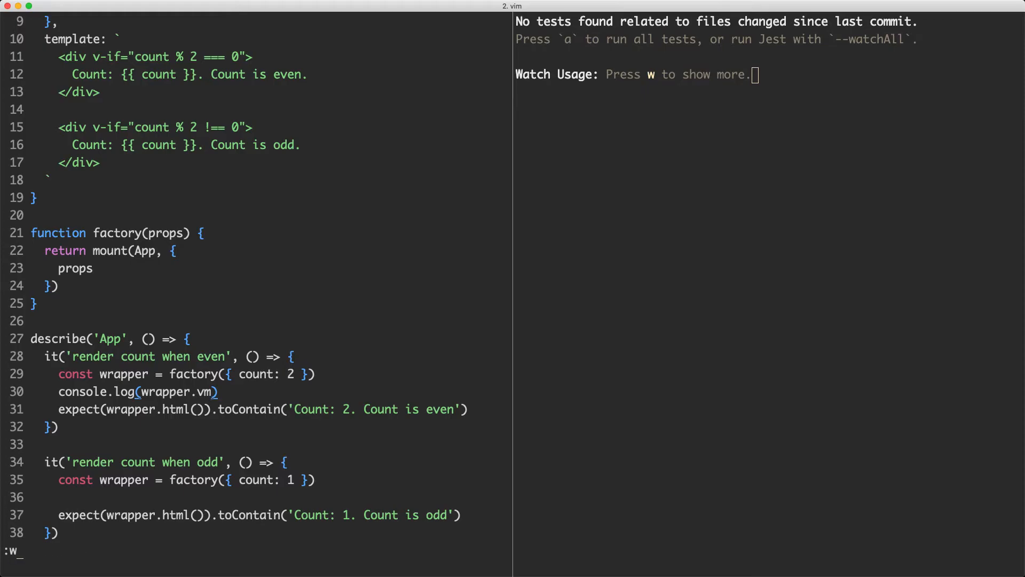
pyautogui.press('Return')
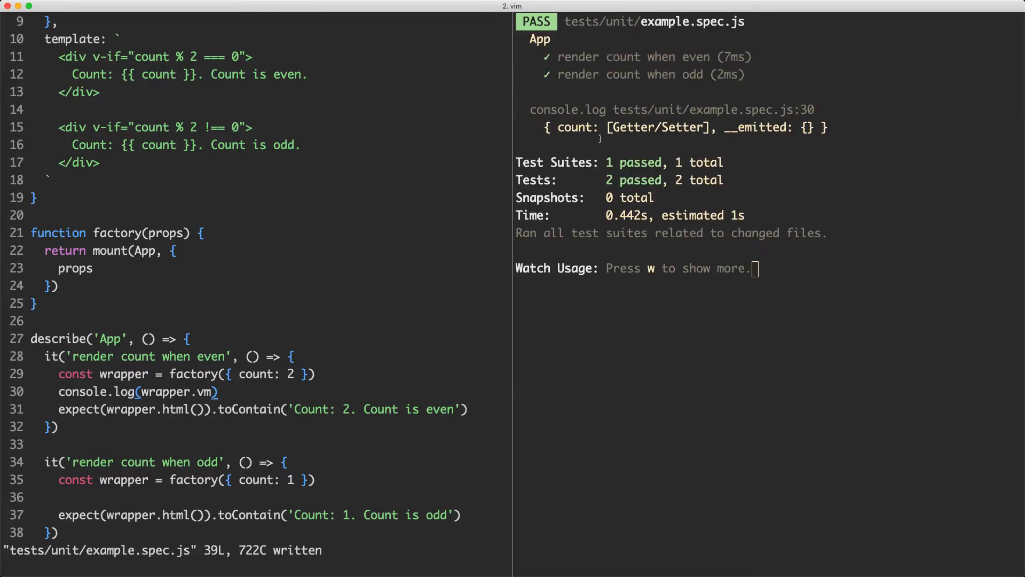
pyautogui.doubleClick(576, 127)
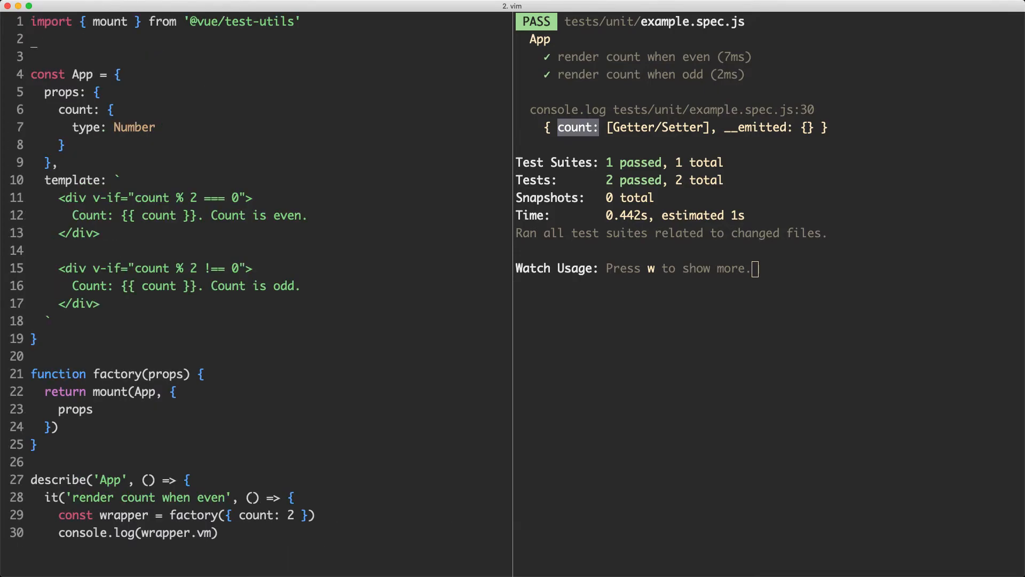
# Give App a data() returning msg: 'Hello' and save so the Jest log lists msg alongside count.
pyautogui.write('data() {}')
pyautogui.write('msg')
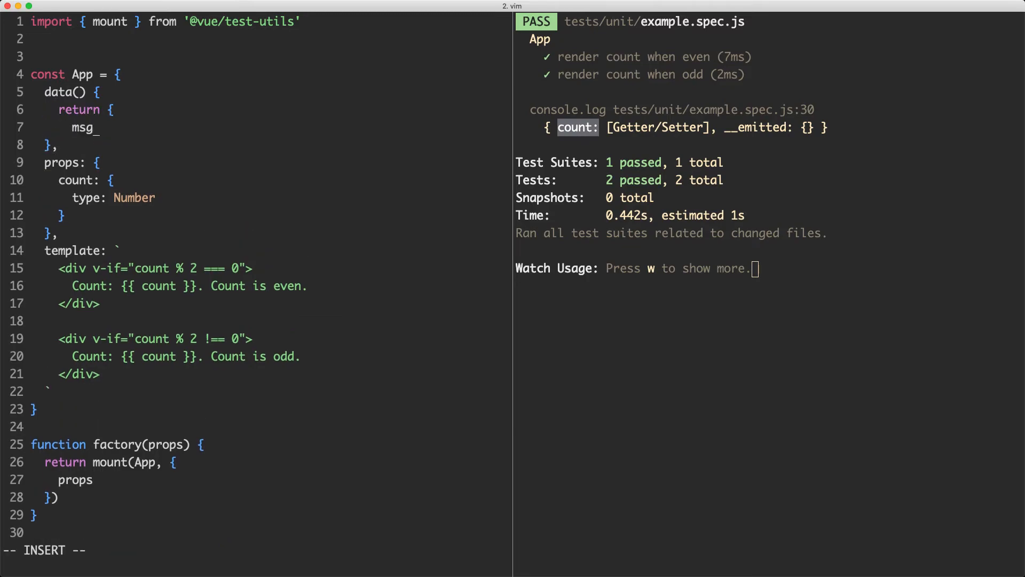
pyautogui.write(": 'Hello")
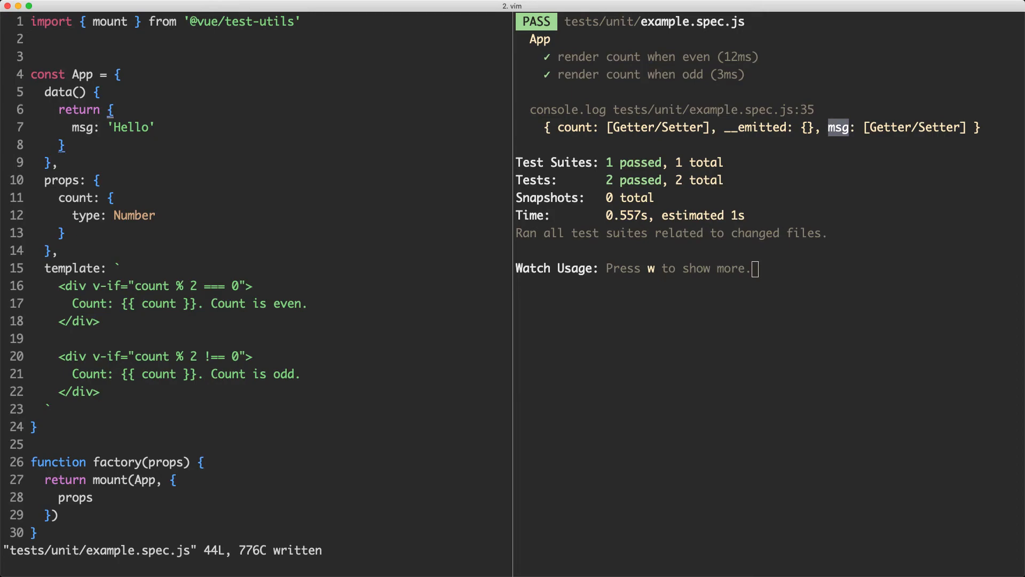
pyautogui.write('me')
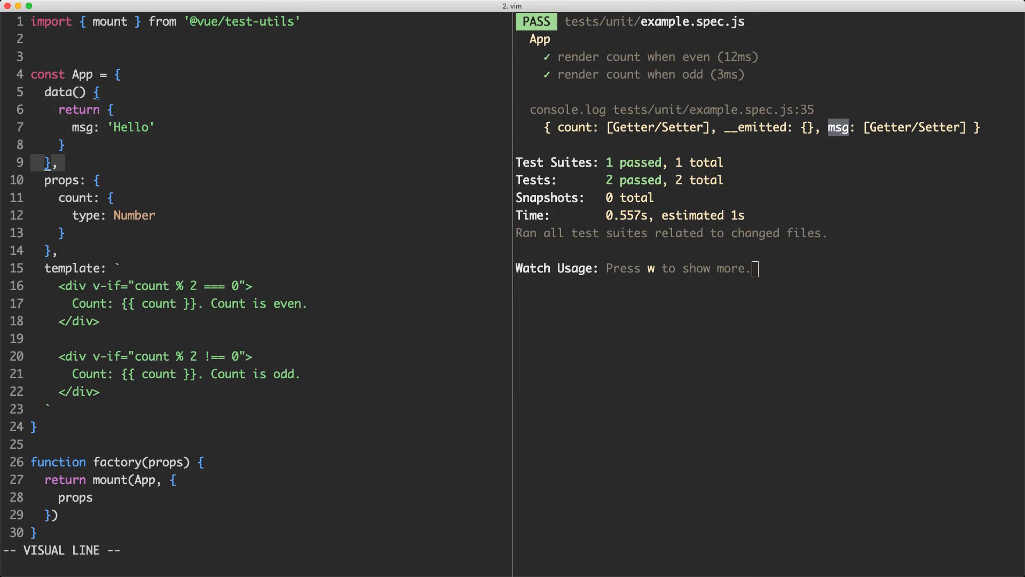
pyautogui.scroll(-3)
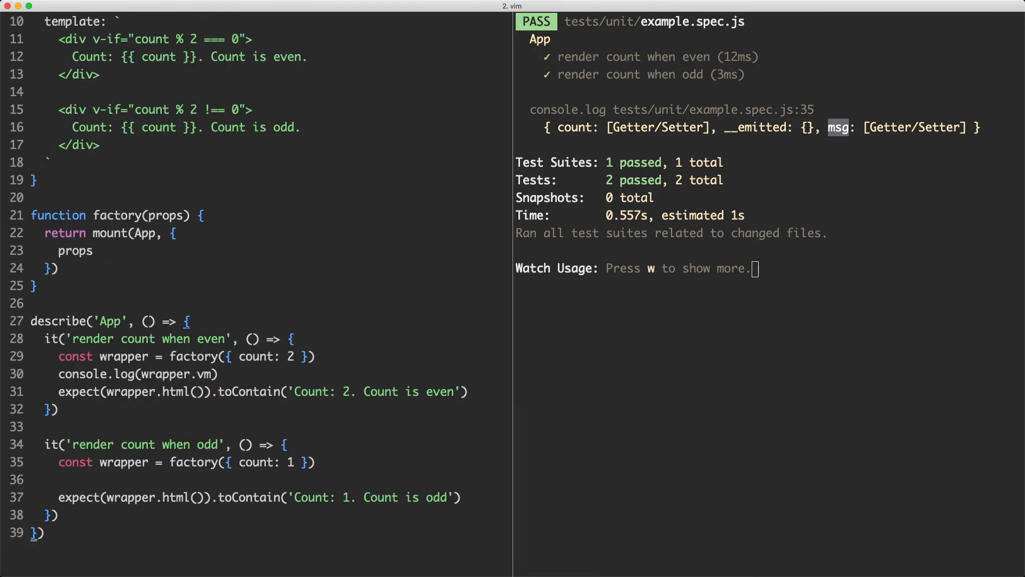